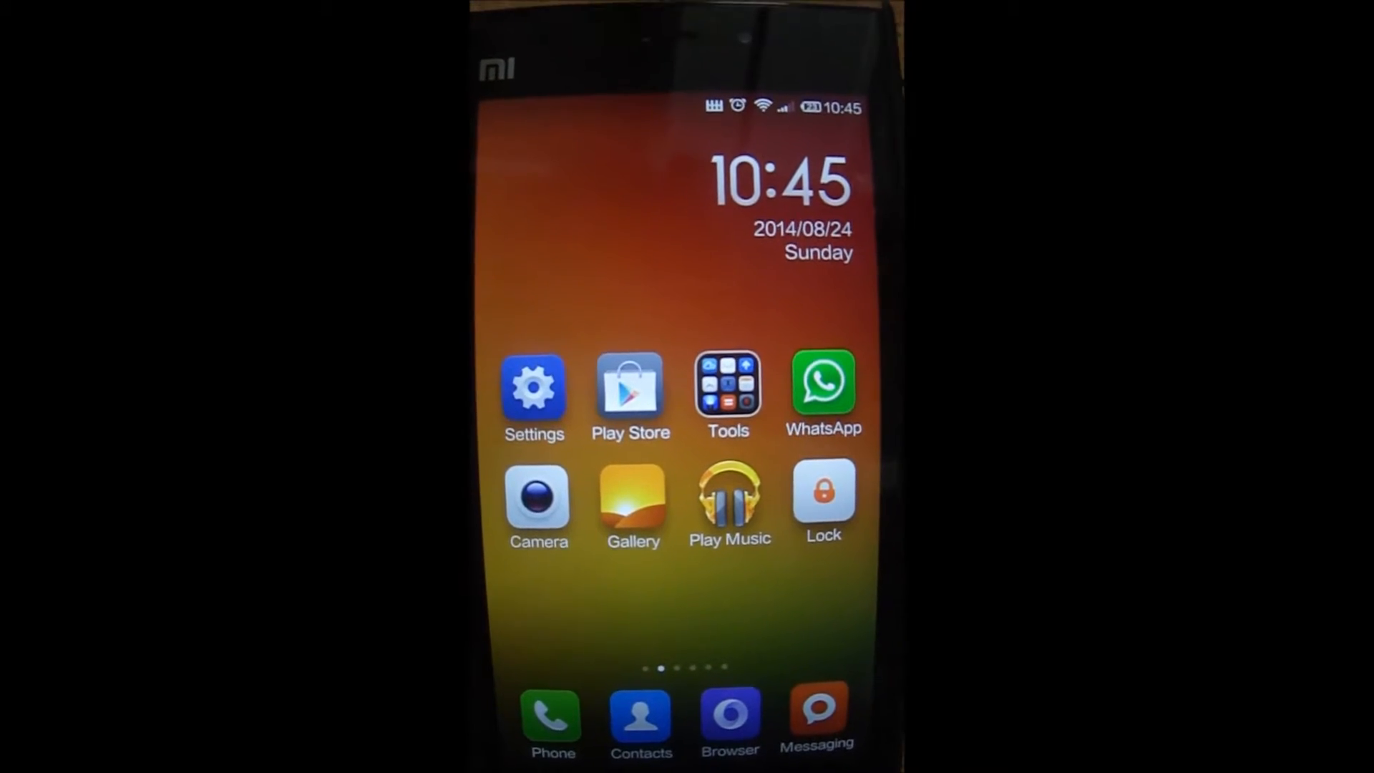
Go to Settings and reach Backup & reset under the System section
scroll(left, 3)
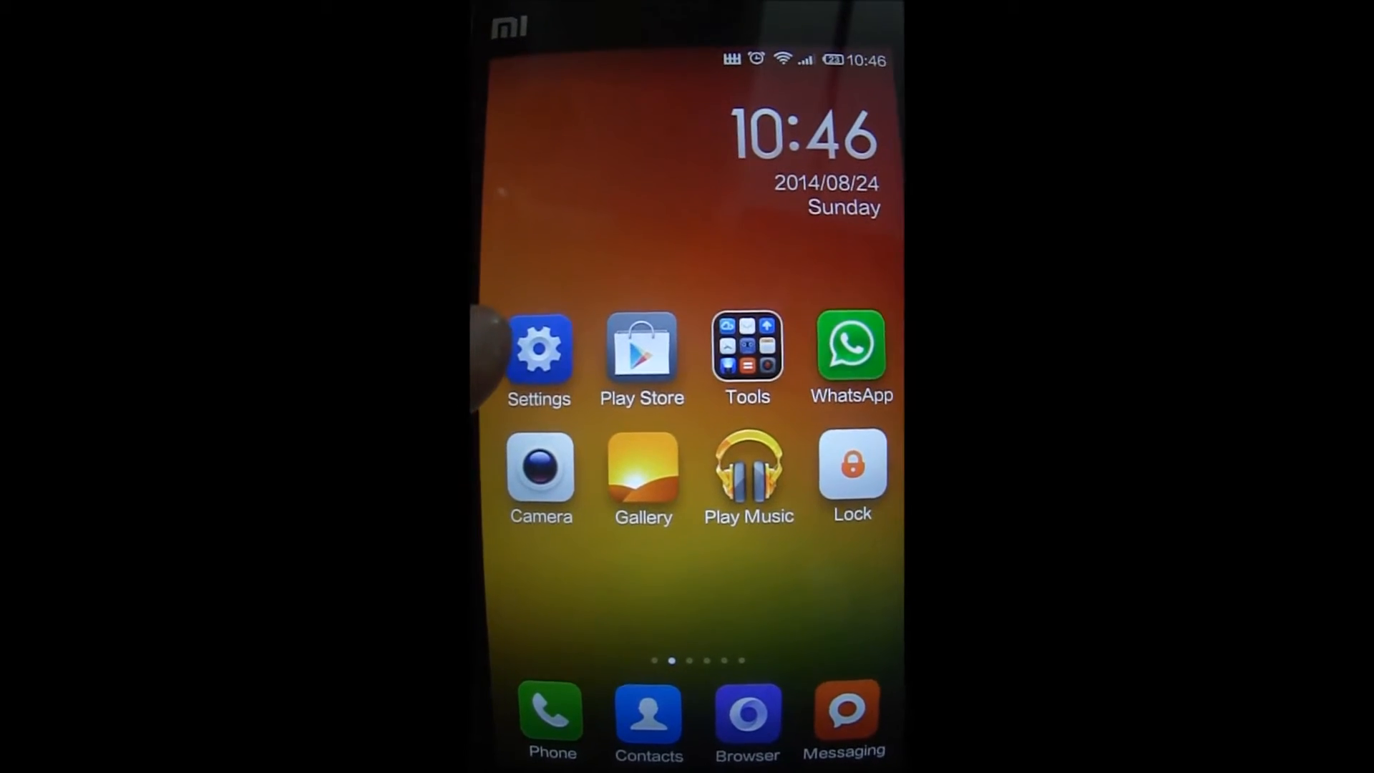
click(539, 350)
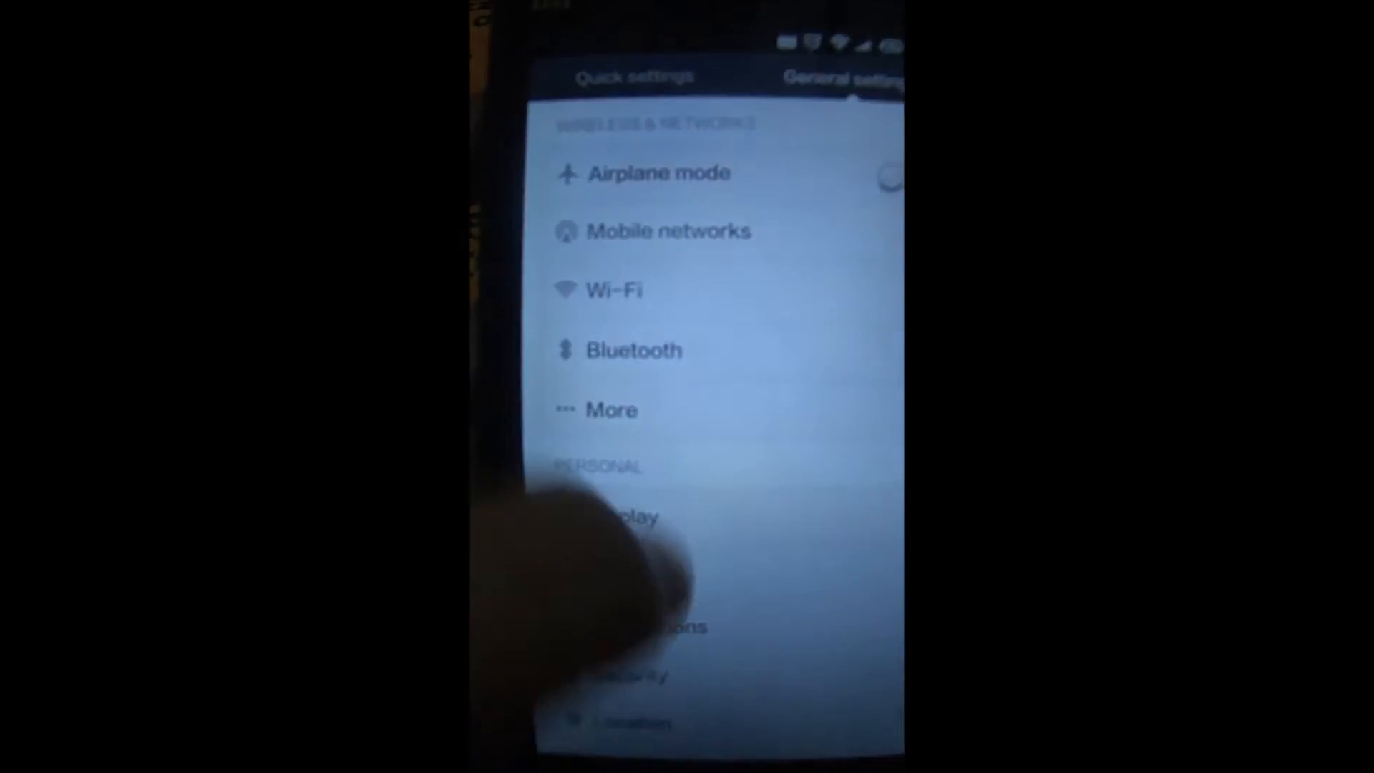
scroll(down, 3)
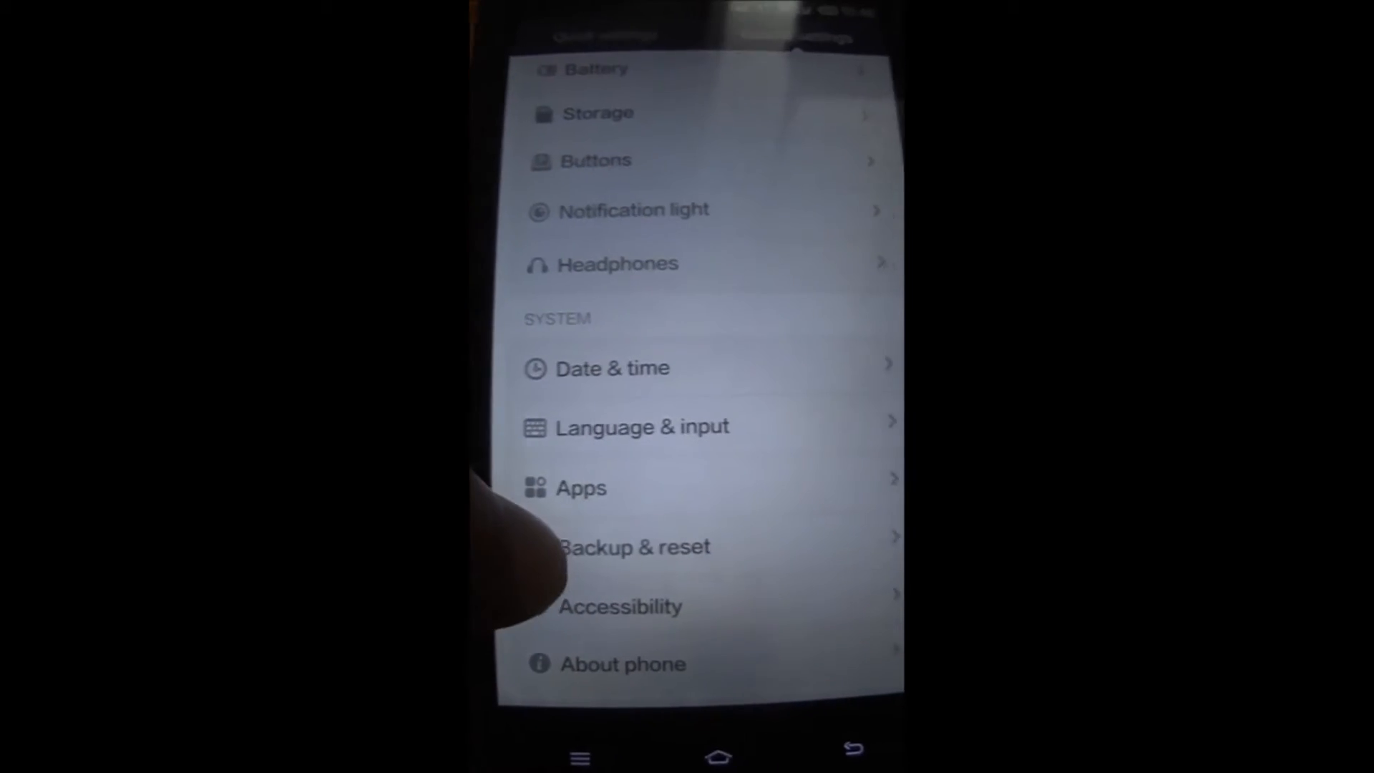
click(633, 545)
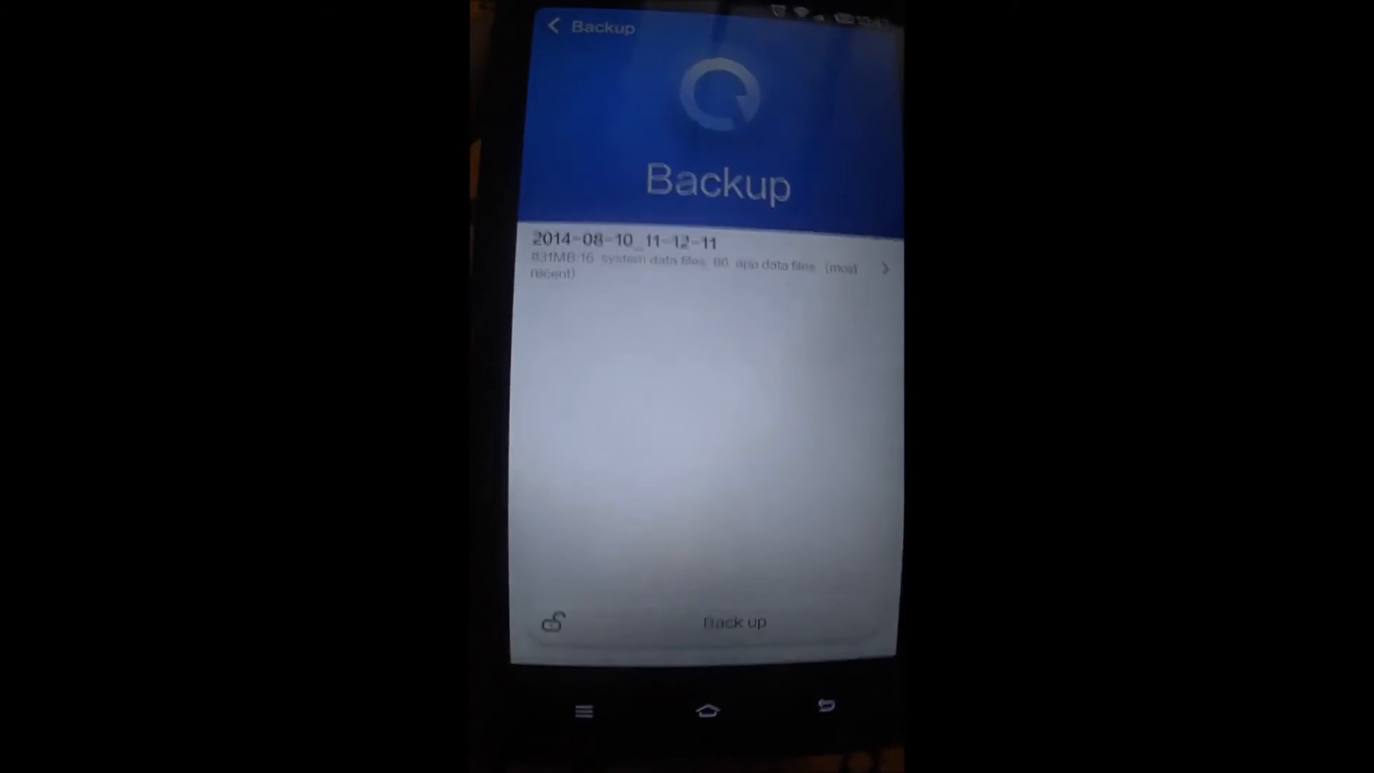
Show the Backup data page with System, Apps and Accounts & contacts checked
click(710, 259)
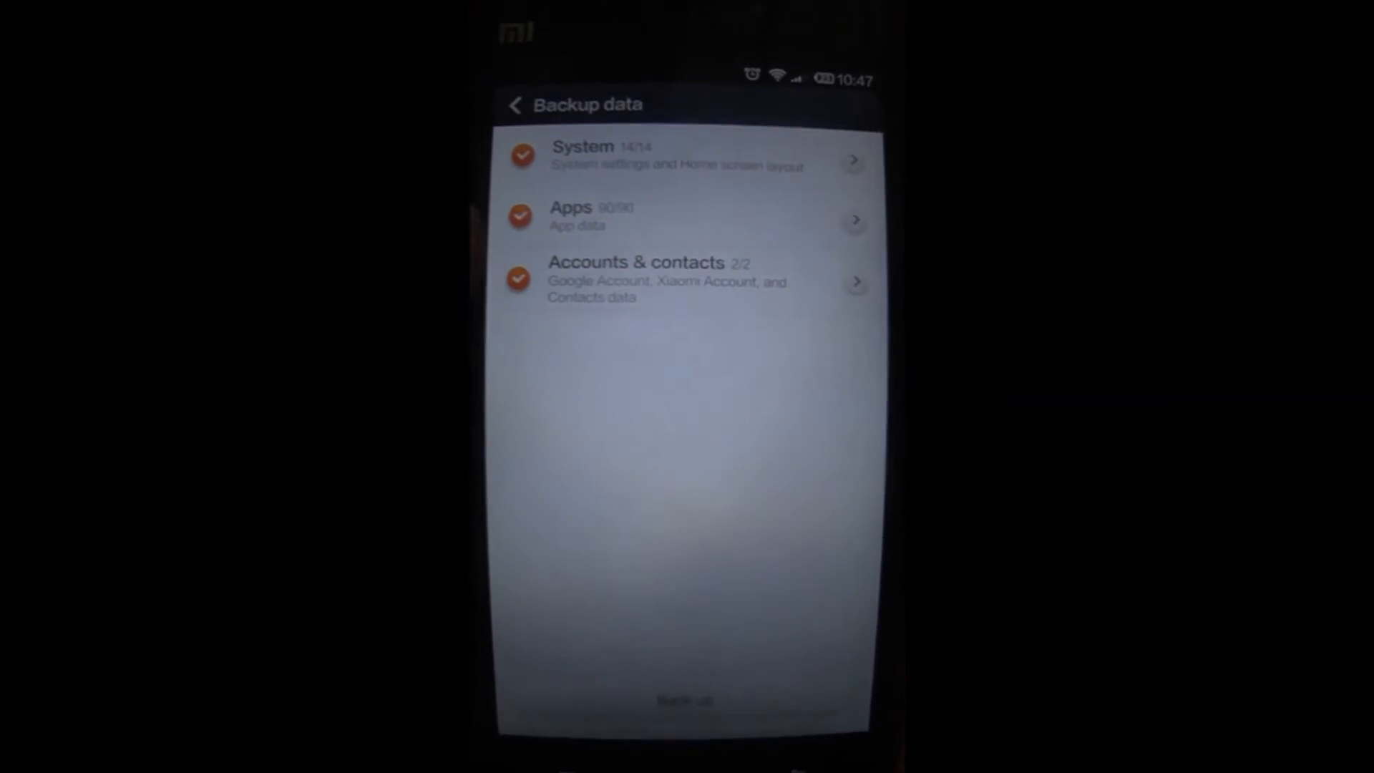
Go back to the backup list and pick the 2014-08-10_11-12-11 backup to restore
click(515, 105)
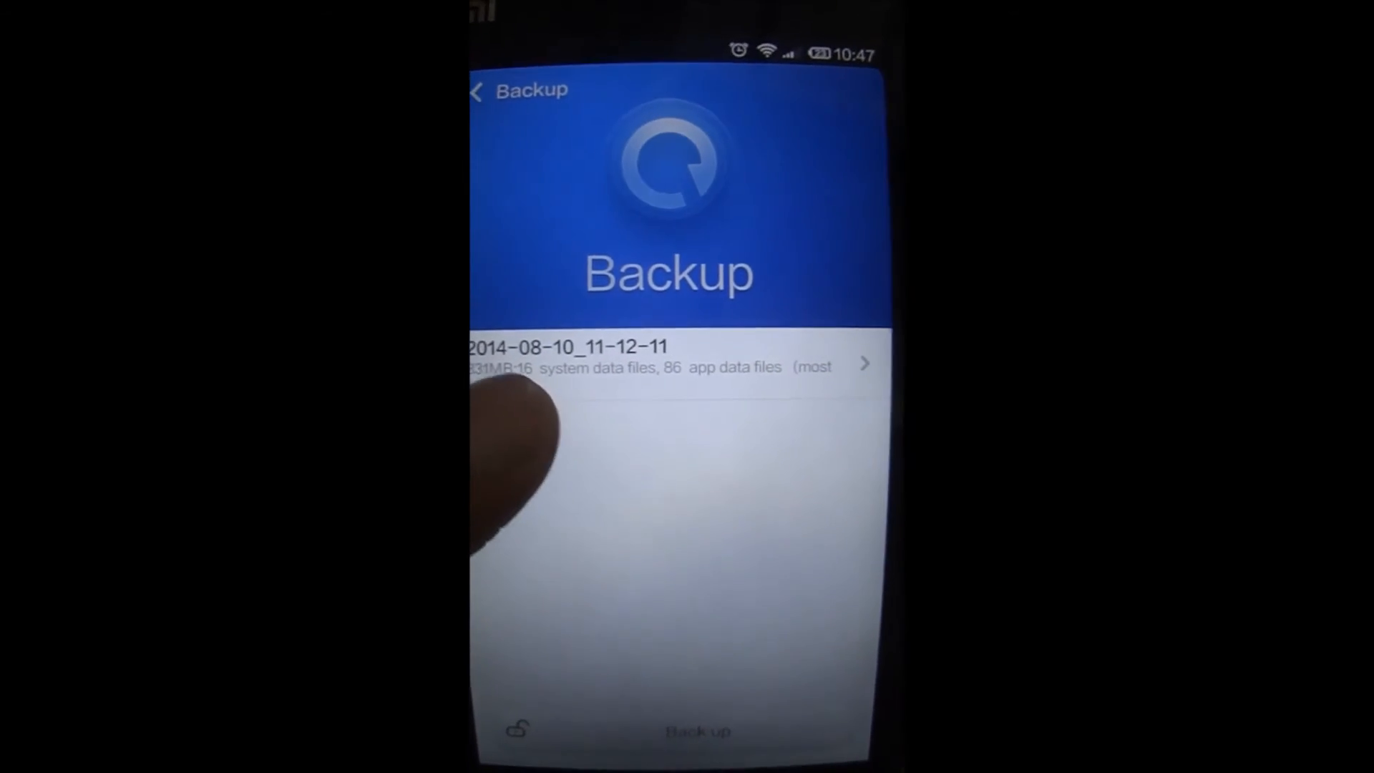
click(669, 376)
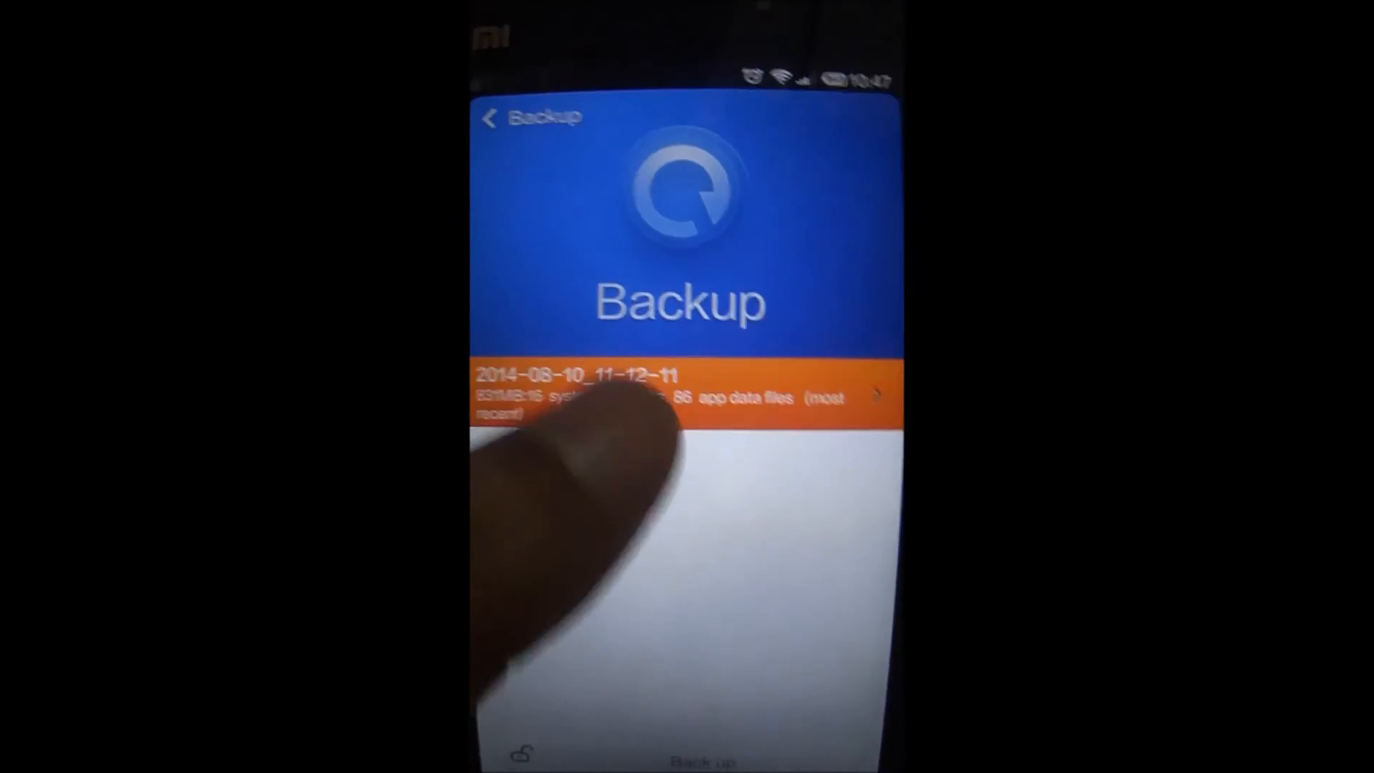